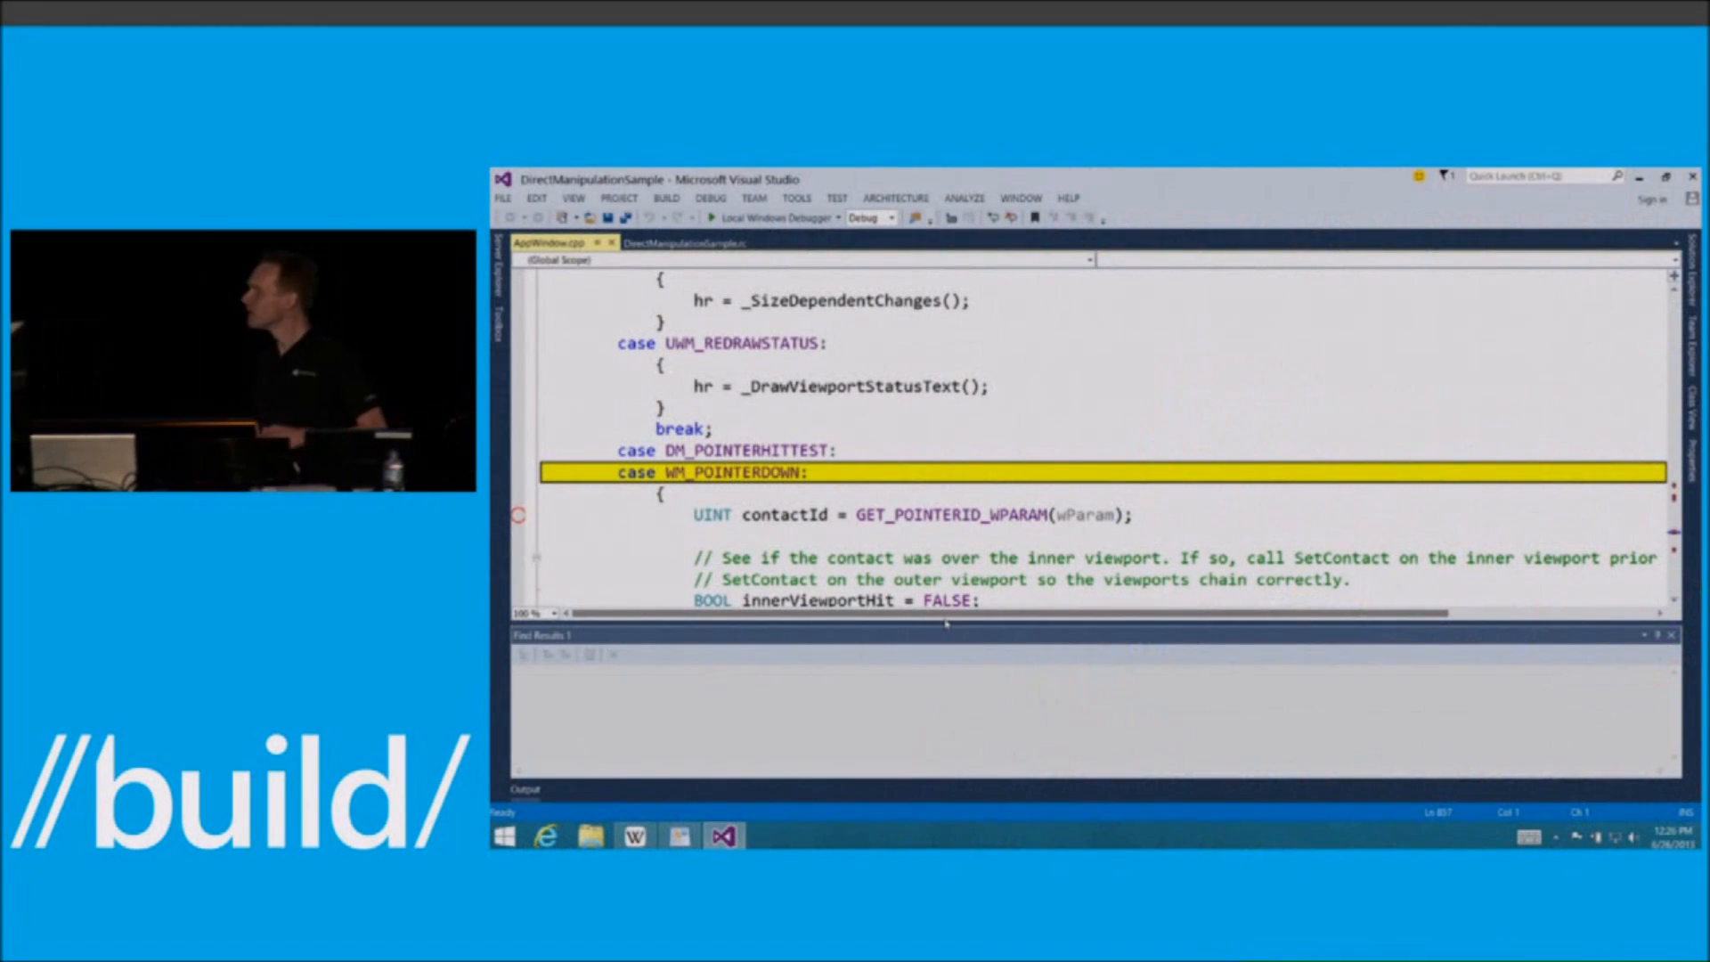
Step: Debug DirectManipulationSample, then continue past the WM_POINTERDOWN breakpoint to show Pan and Zoom Me!
click(712, 217)
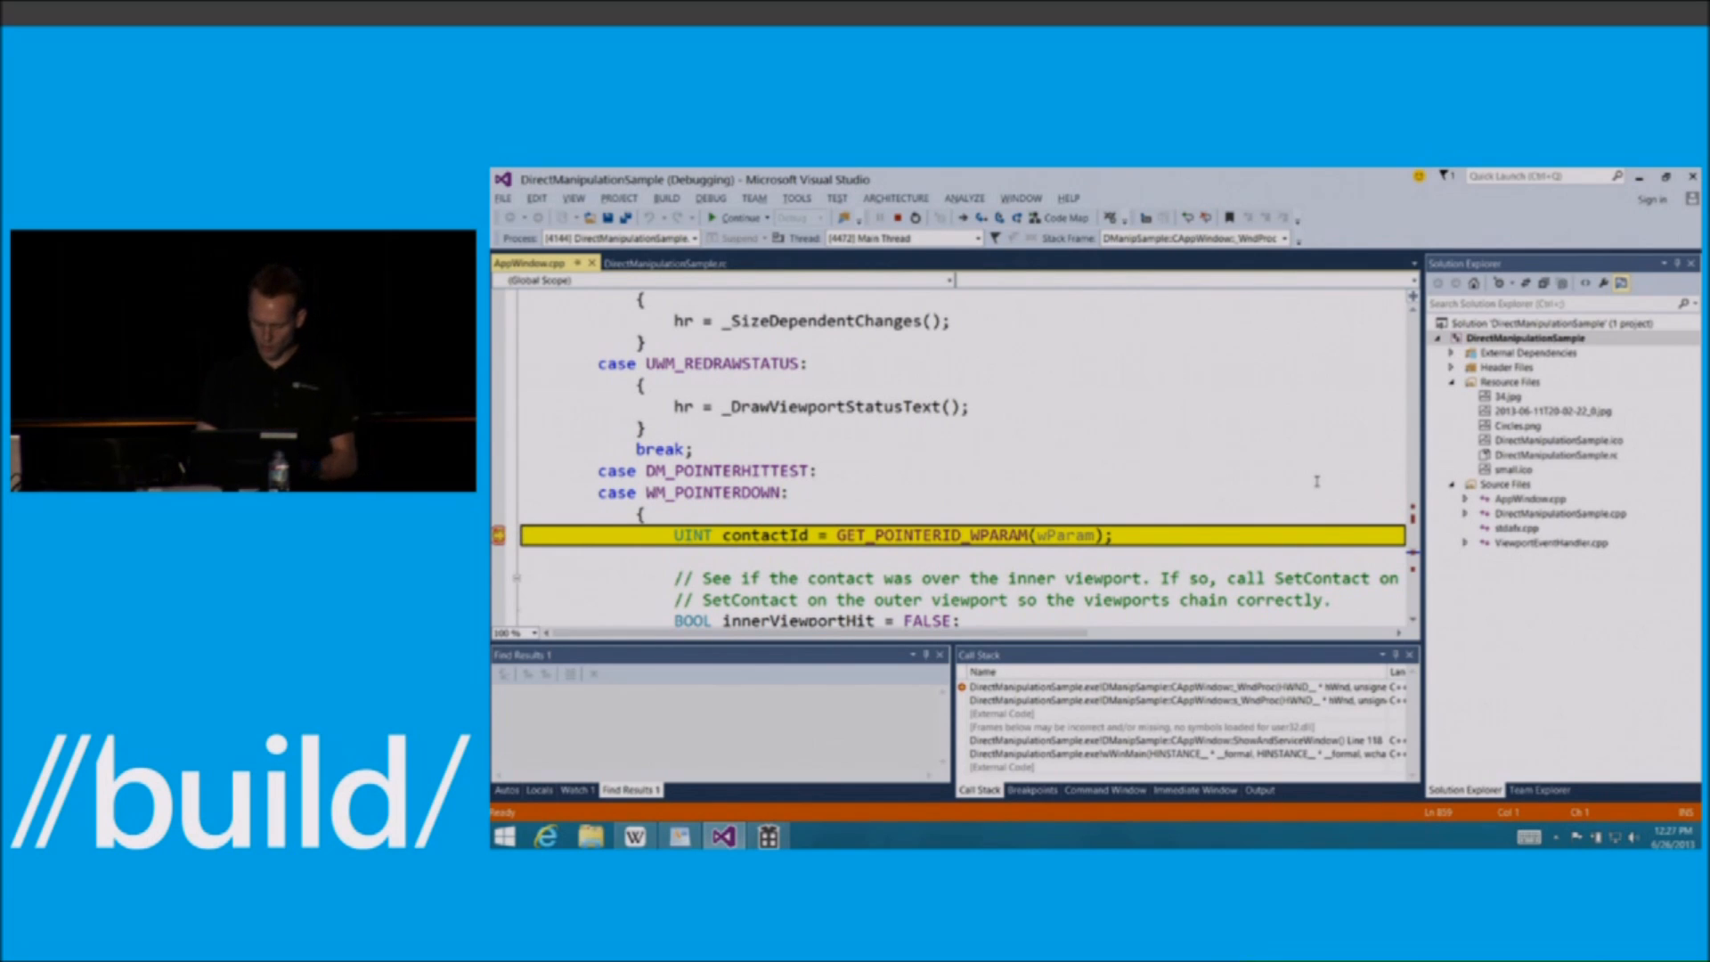
click(740, 218)
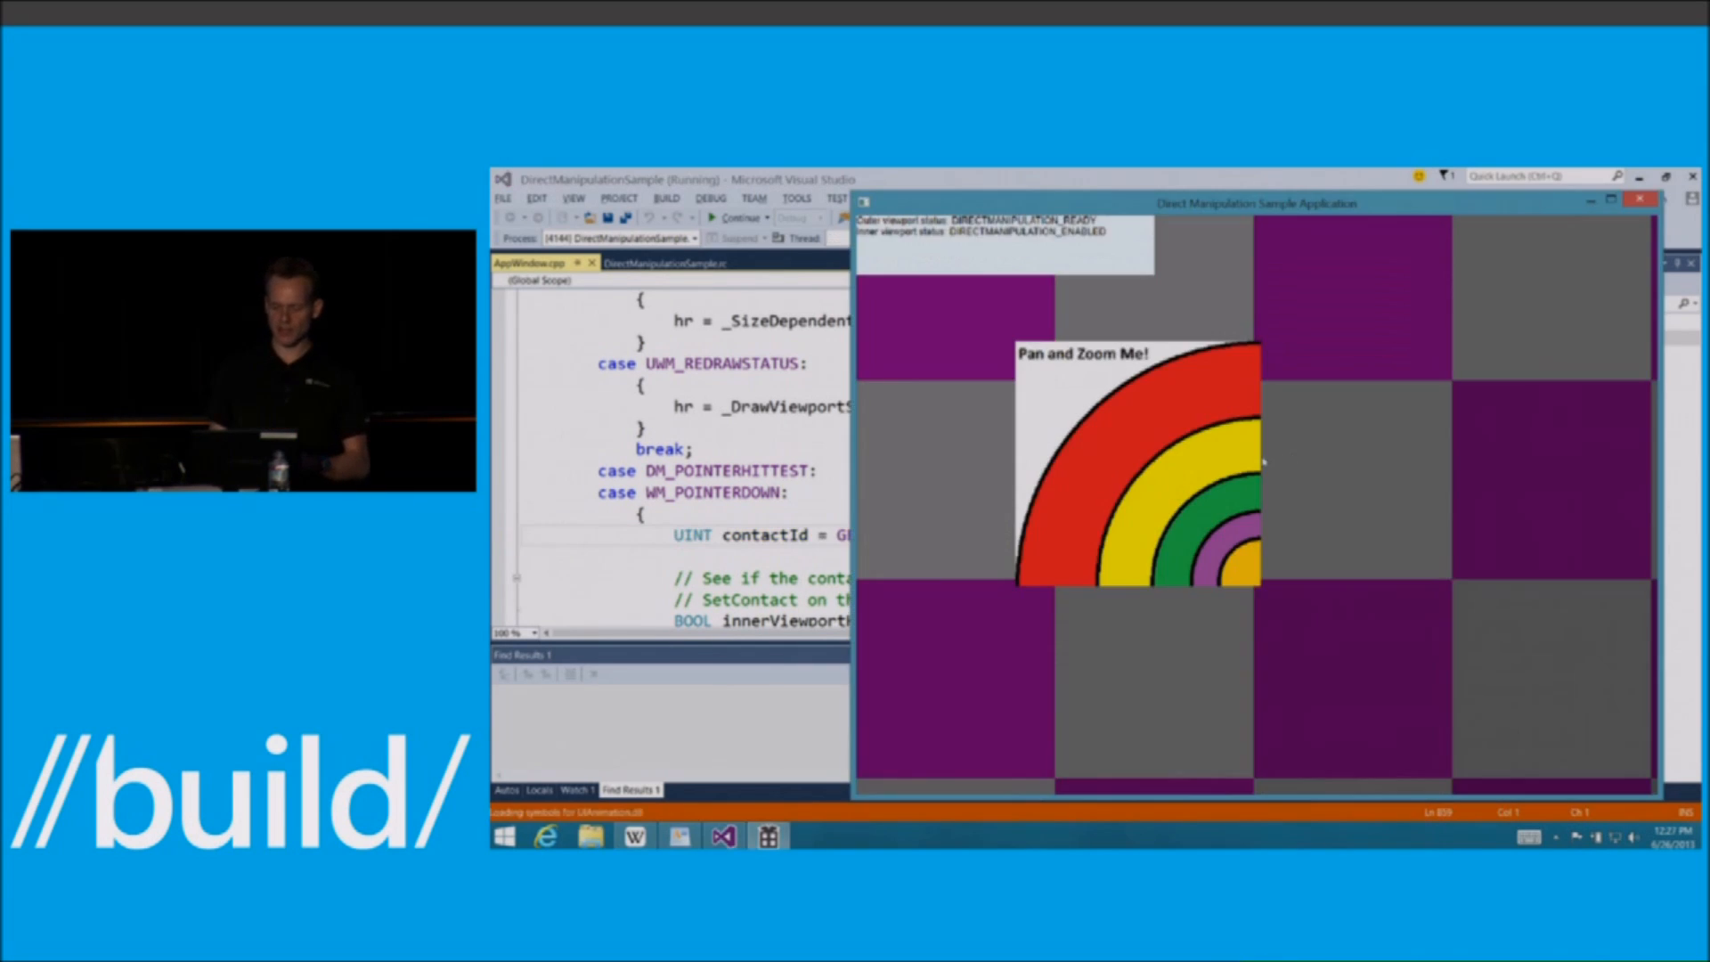